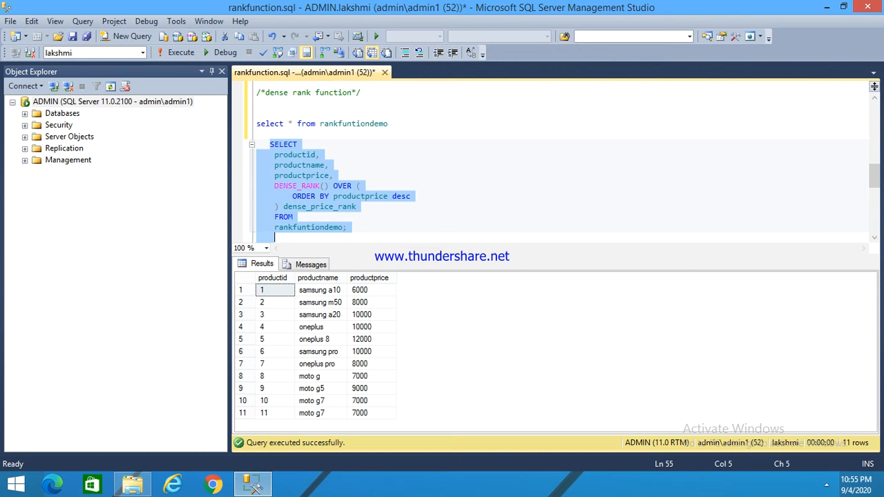
Execute the DENSE_RANK query returning 11 products ranked by price descending without gaps
{"action": "left_click", "coordinate": [181, 52]}
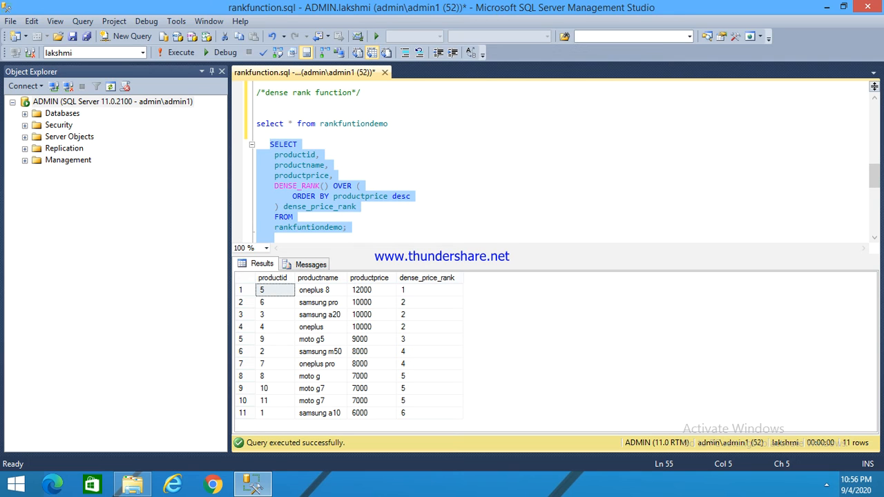
{"action": "left_click", "coordinate": [348, 226]}
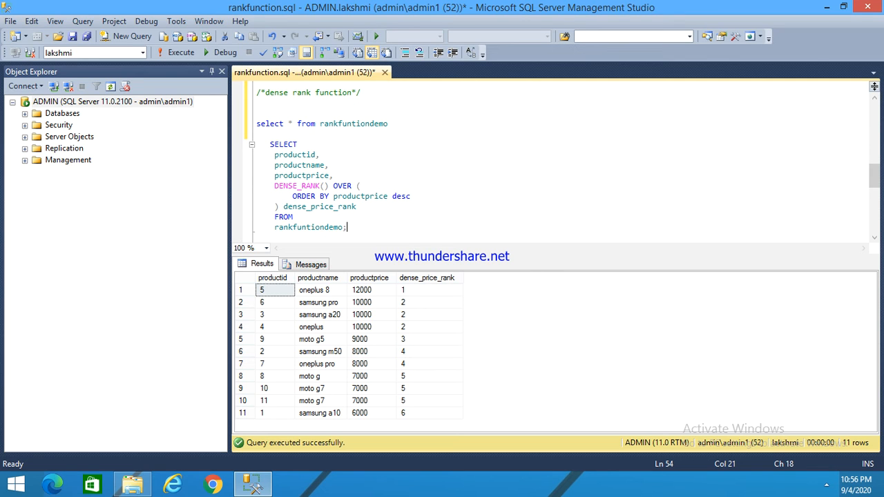
{"action": "left_click", "coordinate": [428, 338]}
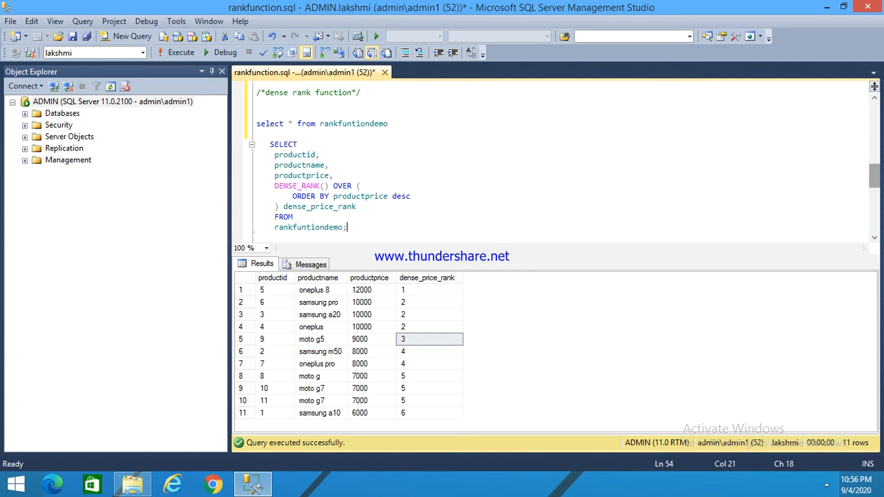
{"action": "scroll", "scroll_direction": "down", "scroll_amount": 3}
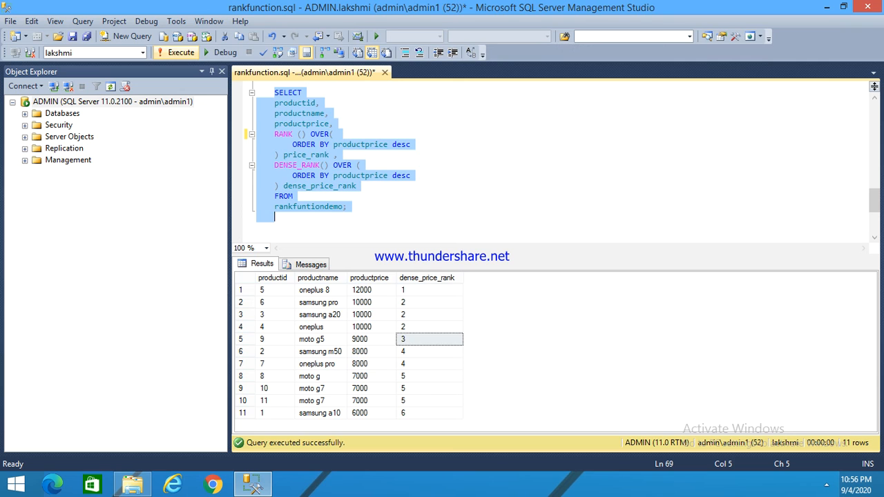
Execute the combined query showing price_rank with gaps beside dense_price_rank for 11 products
{"action": "left_click", "coordinate": [177, 52]}
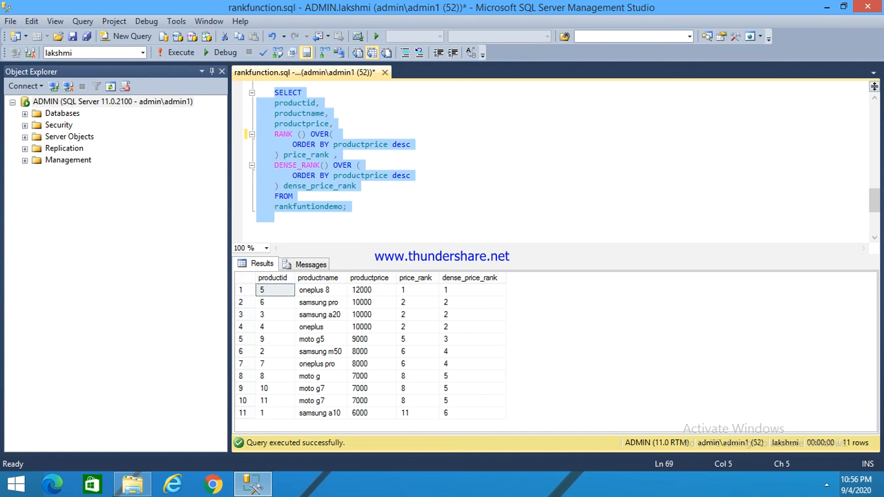